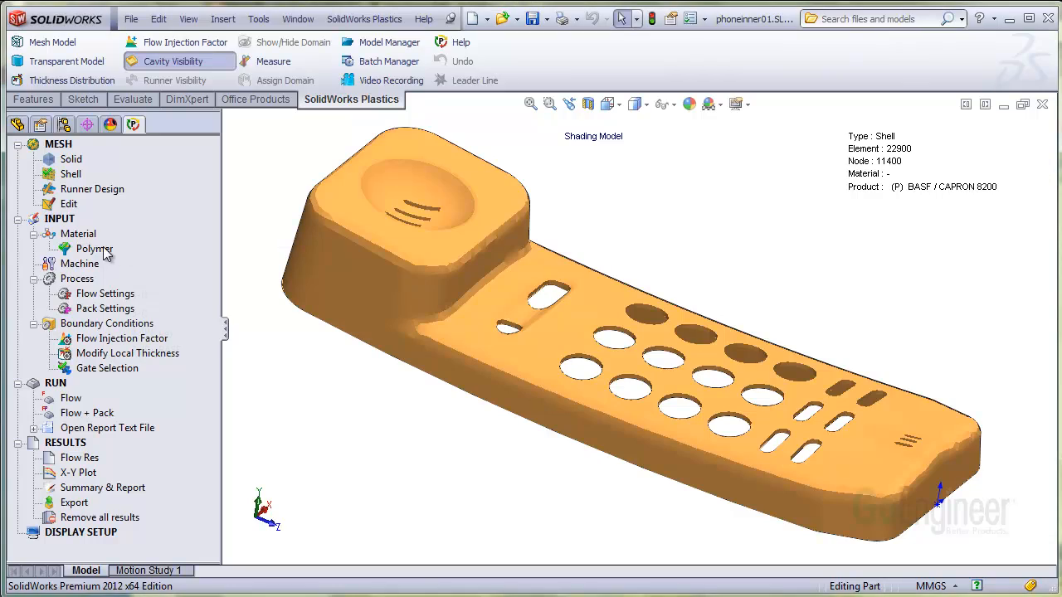
Step: Load the polymer material database from the built-in default databank, showing generic ABS viscosity data
{"action": "right_click", "coordinate": [93, 249]}
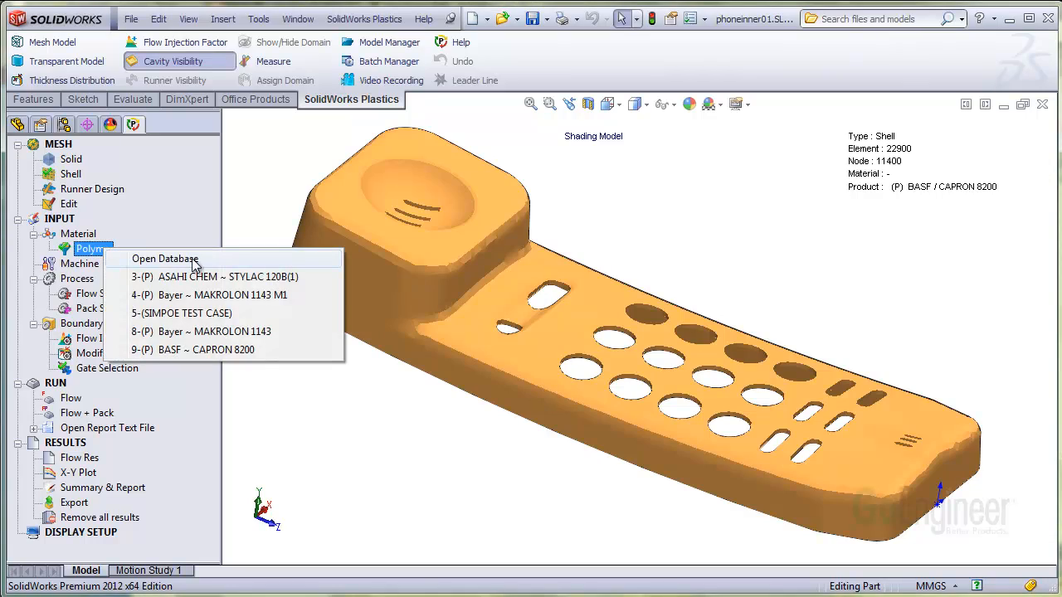
{"action": "left_click", "coordinate": [164, 258]}
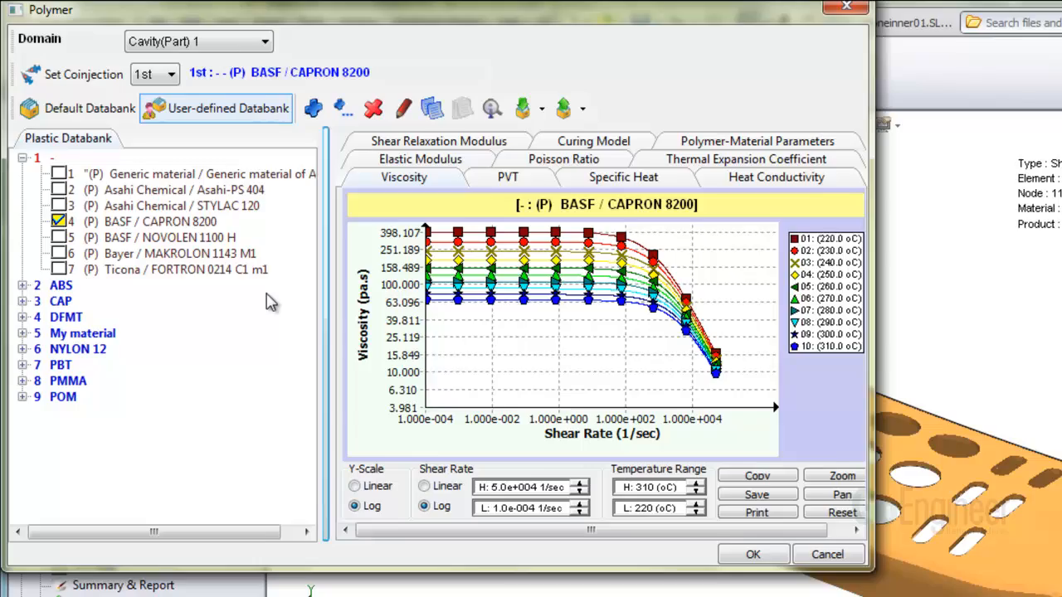
{"action": "left_click", "coordinate": [89, 110]}
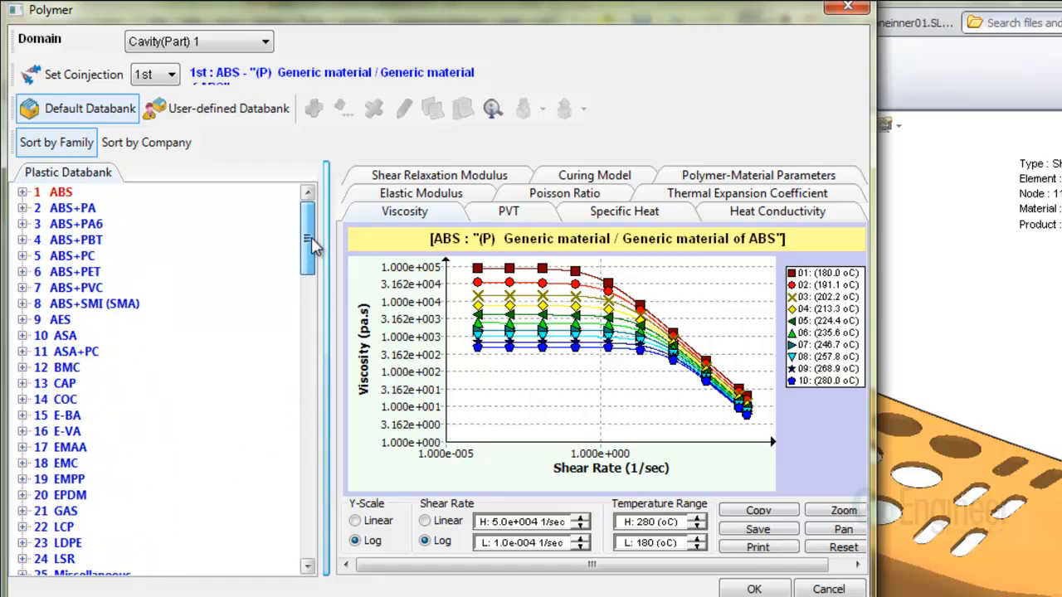
Step: Expand the ABS+PC family to list its grades, including Monsanto / Triax 2153, 2173 and 2722
{"action": "left_click", "coordinate": [24, 256]}
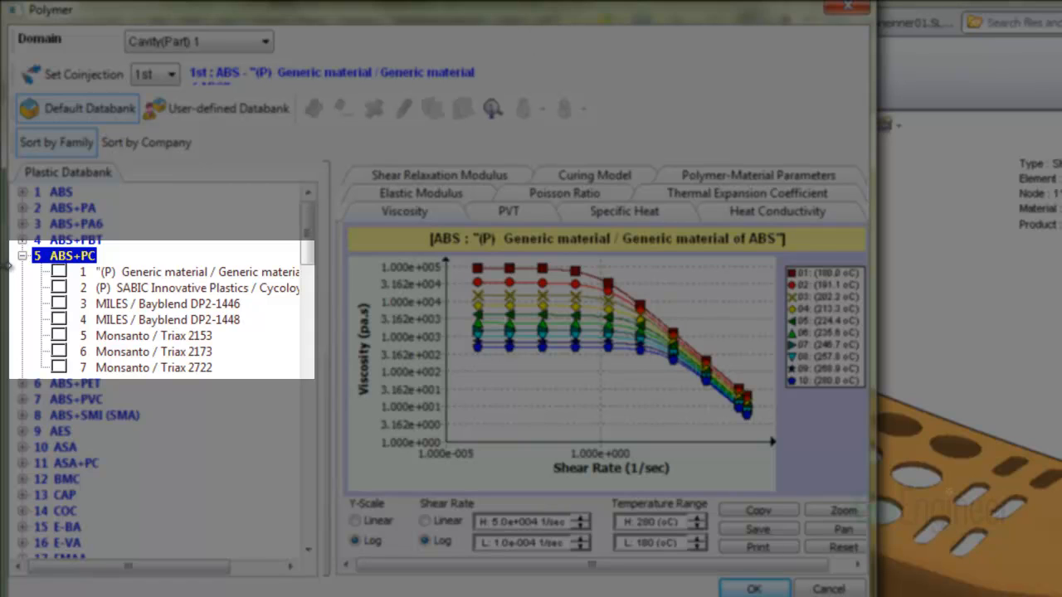
{"action": "mouse_move", "coordinate": [14, 265]}
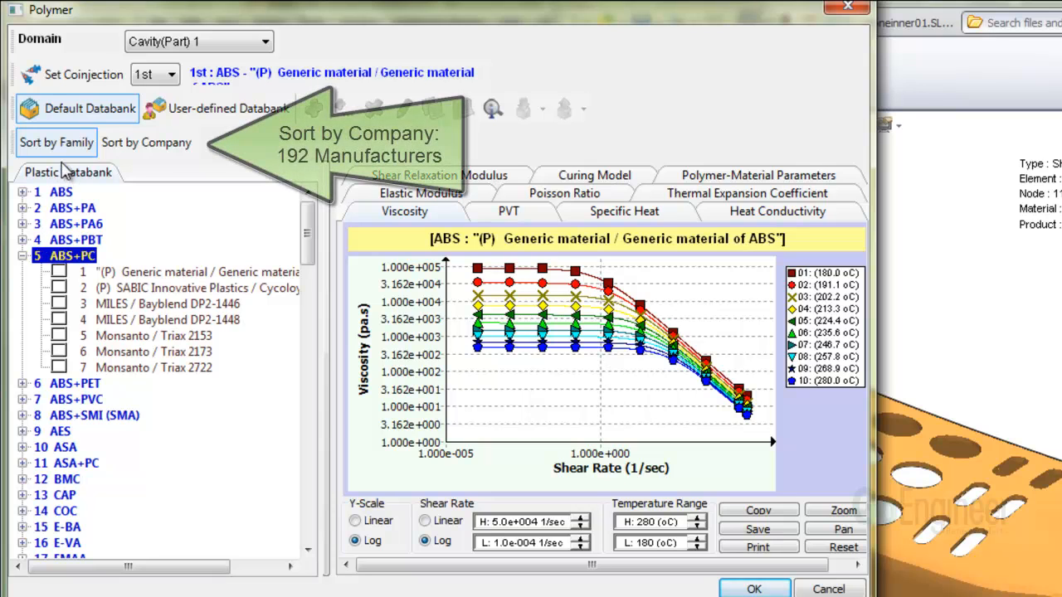
Step: Sort the databank by company and browse a manufacturer's product list, starting from 3M
{"action": "left_click", "coordinate": [146, 143]}
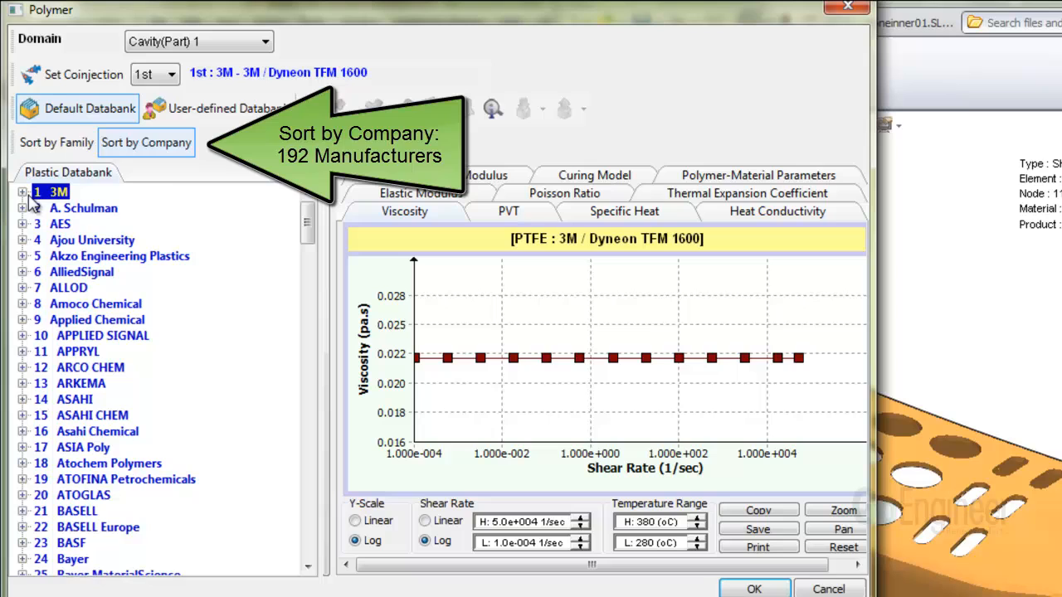
{"action": "left_click", "coordinate": [24, 193]}
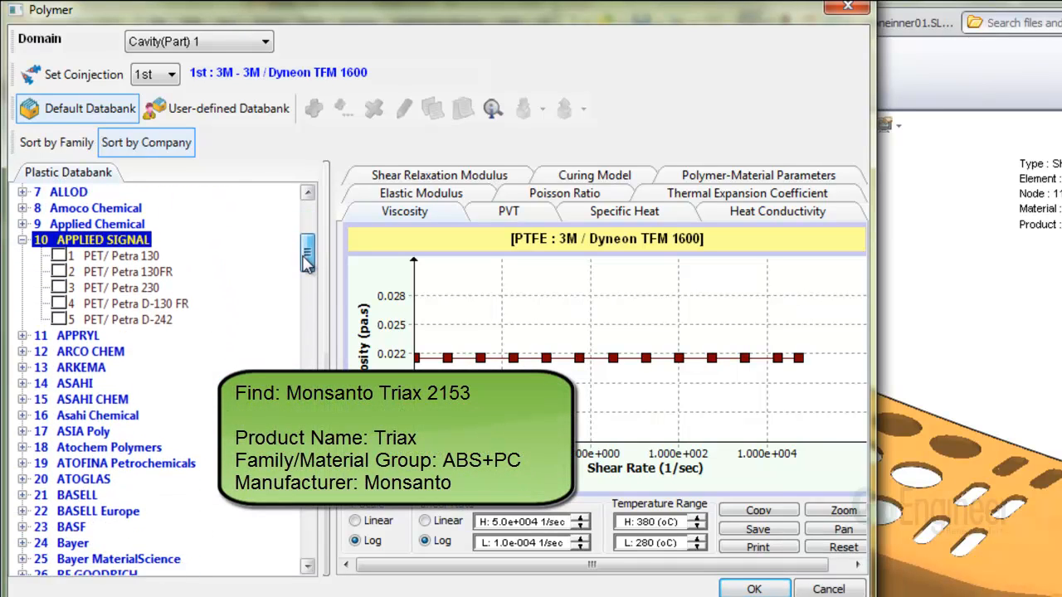
{"action": "scroll", "scroll_direction": "down", "scroll_amount": 3}
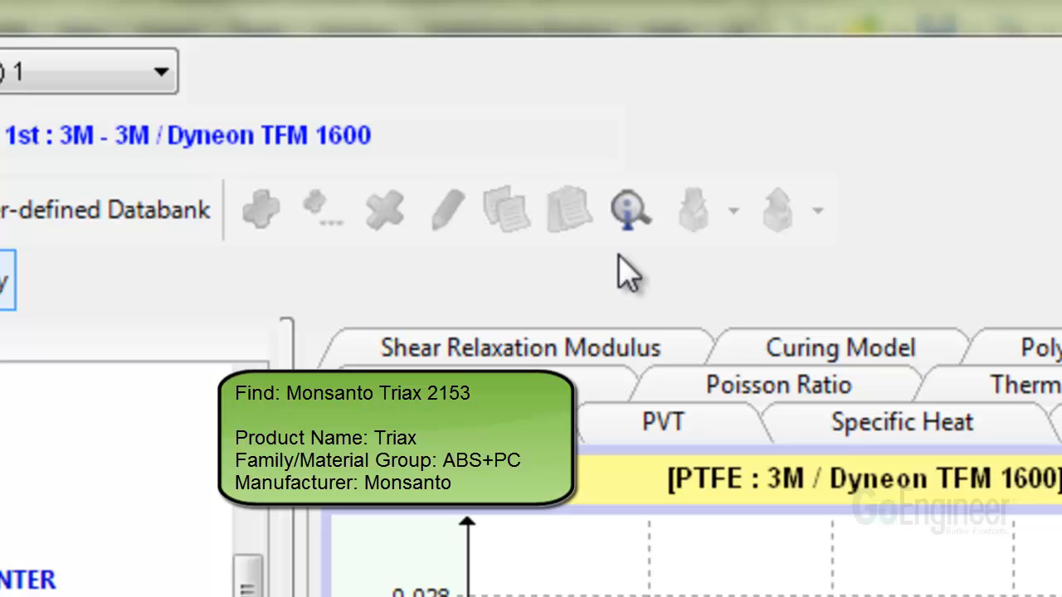
{"action": "mouse_move", "coordinate": [631, 215]}
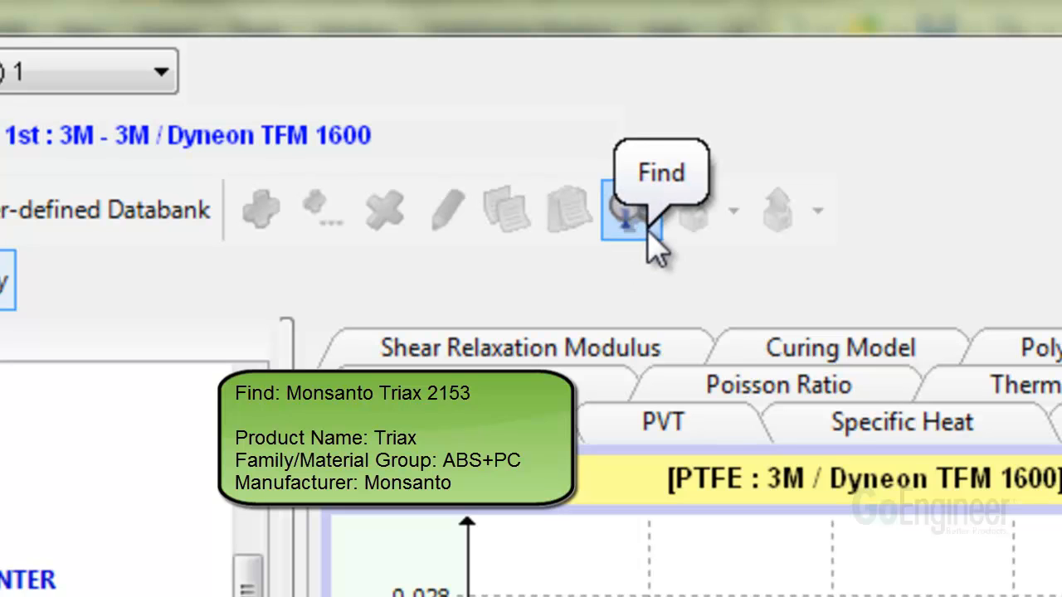
Step: Search the databank for 'triax' and select Monsanto / Triax 2153 from the results
{"action": "left_click", "coordinate": [627, 212]}
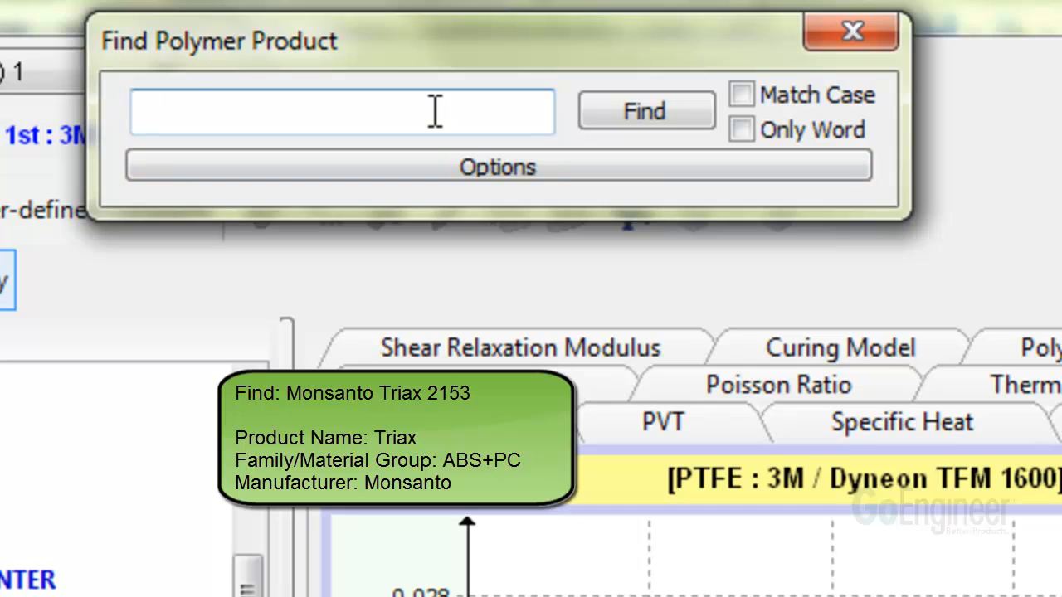
{"action": "type", "text": "triax"}
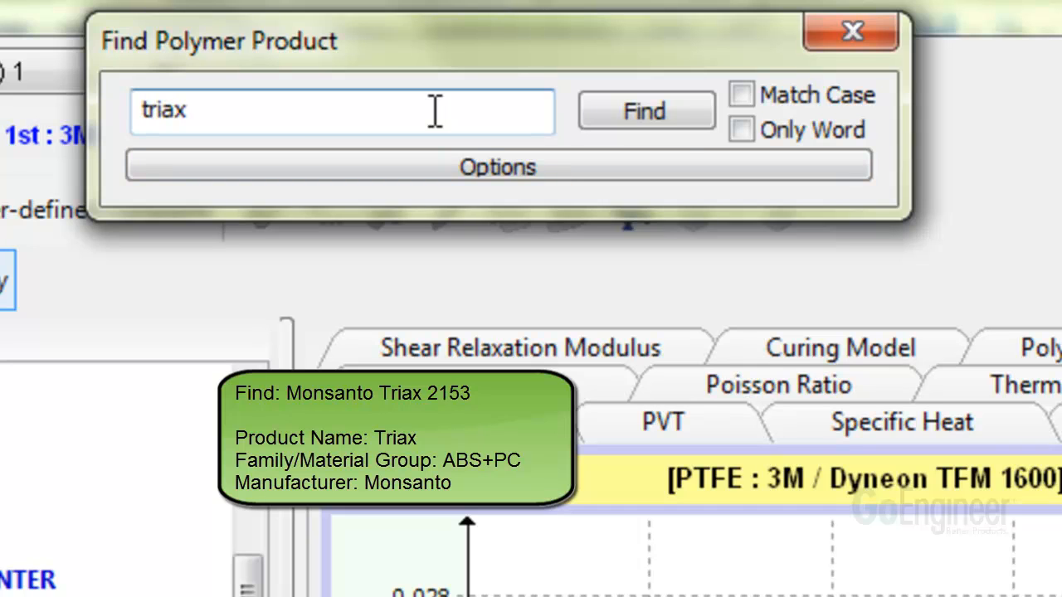
{"action": "left_click", "coordinate": [647, 110]}
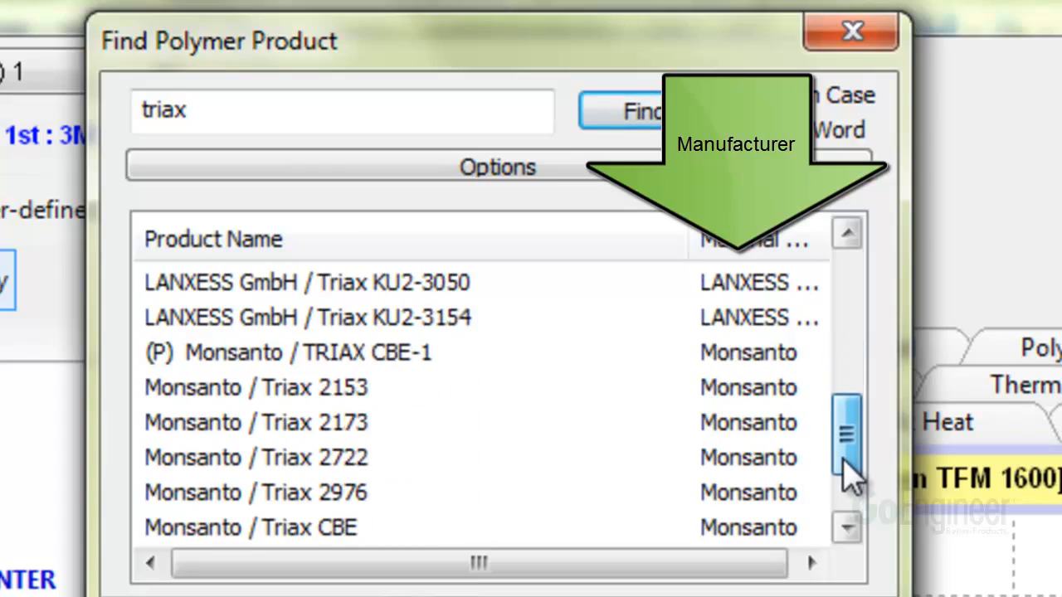
{"action": "left_click", "coordinate": [256, 388]}
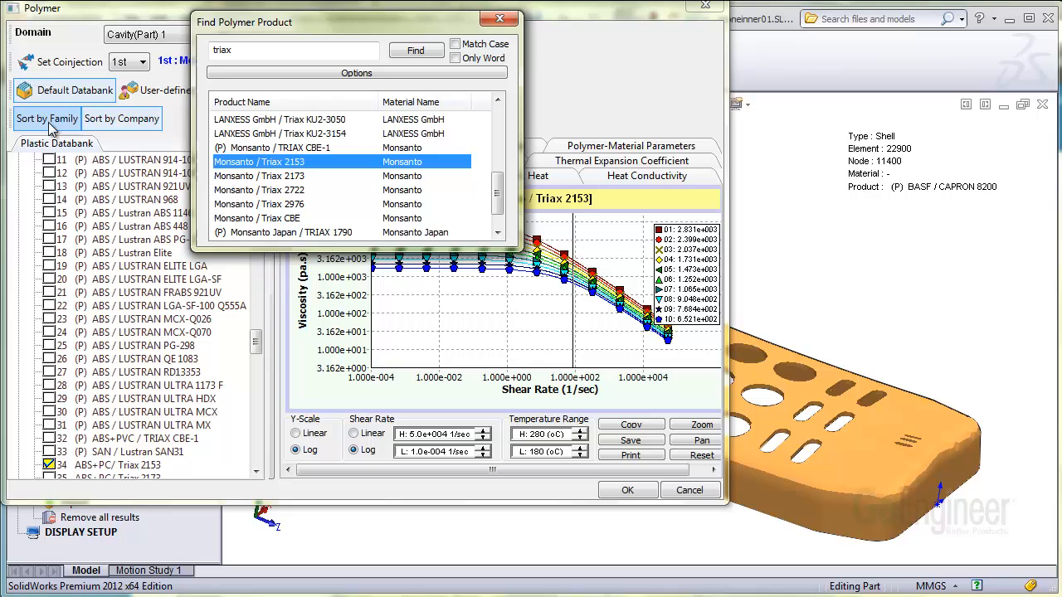
Step: Sort by family again, rerun the triax search, reselect Monsanto / Triax 2153 and reveal the extra search filters
{"action": "left_click", "coordinate": [46, 118]}
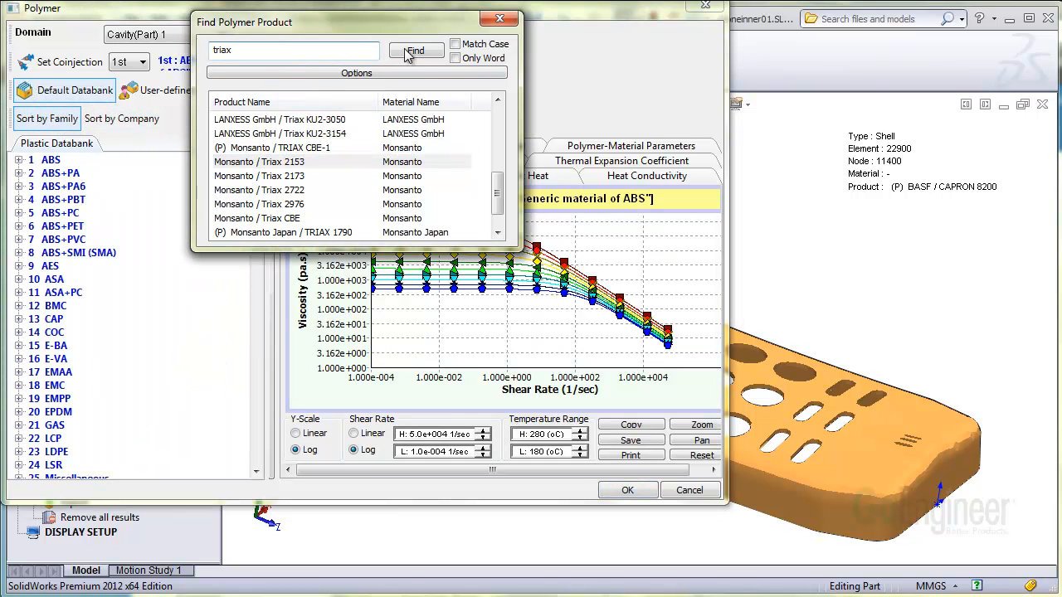
{"action": "left_click", "coordinate": [415, 50]}
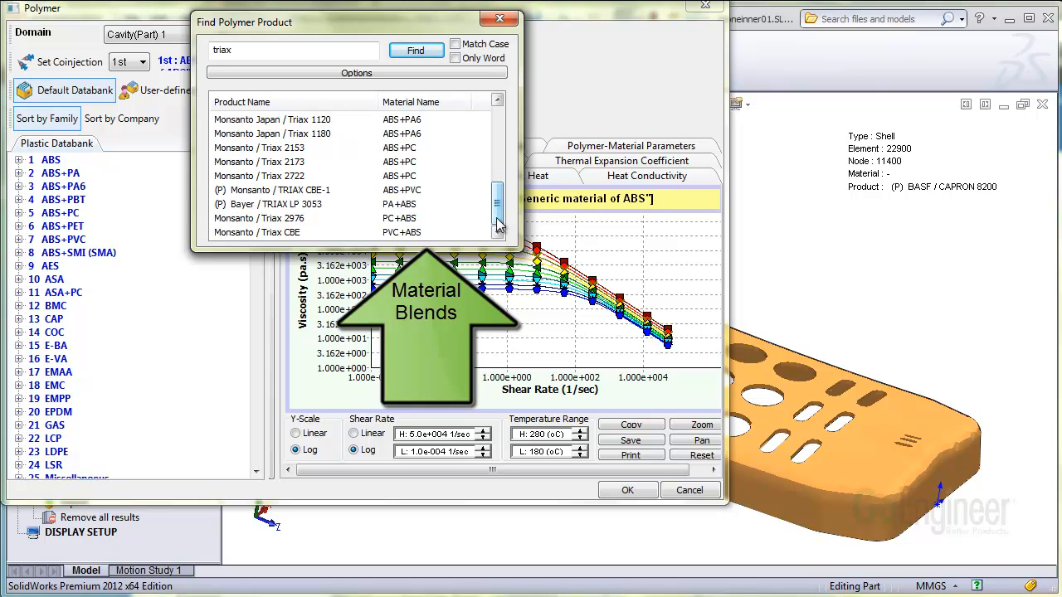
{"action": "left_click", "coordinate": [273, 147]}
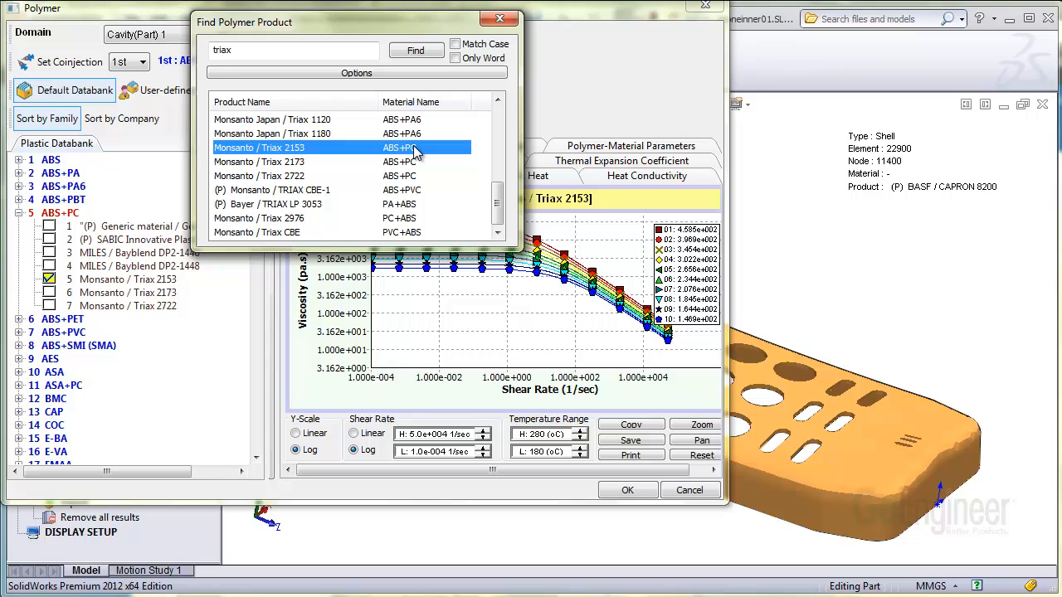
{"action": "mouse_move", "coordinate": [351, 92]}
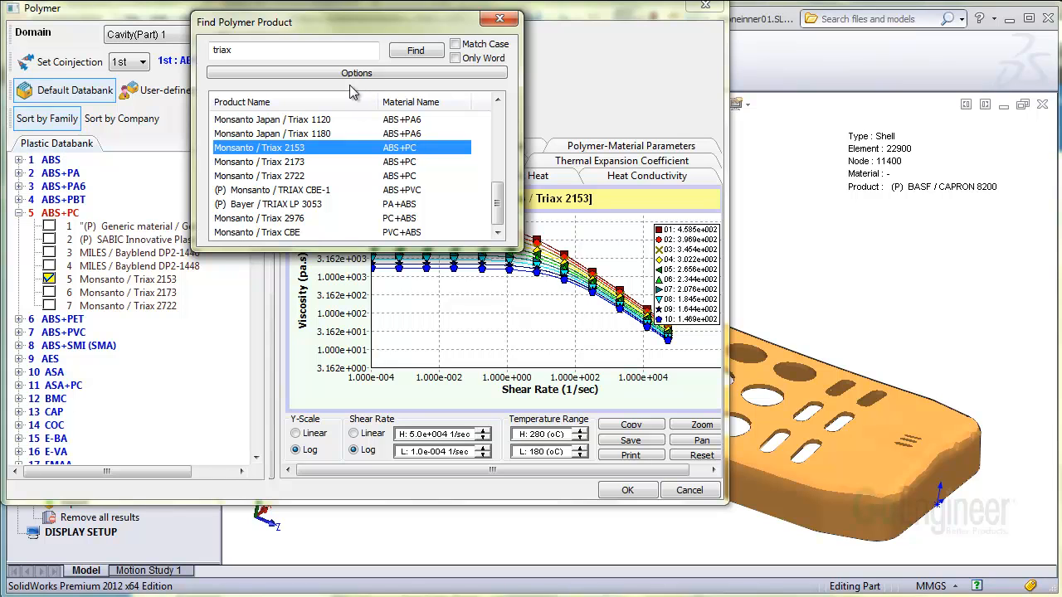
{"action": "left_click", "coordinate": [355, 73]}
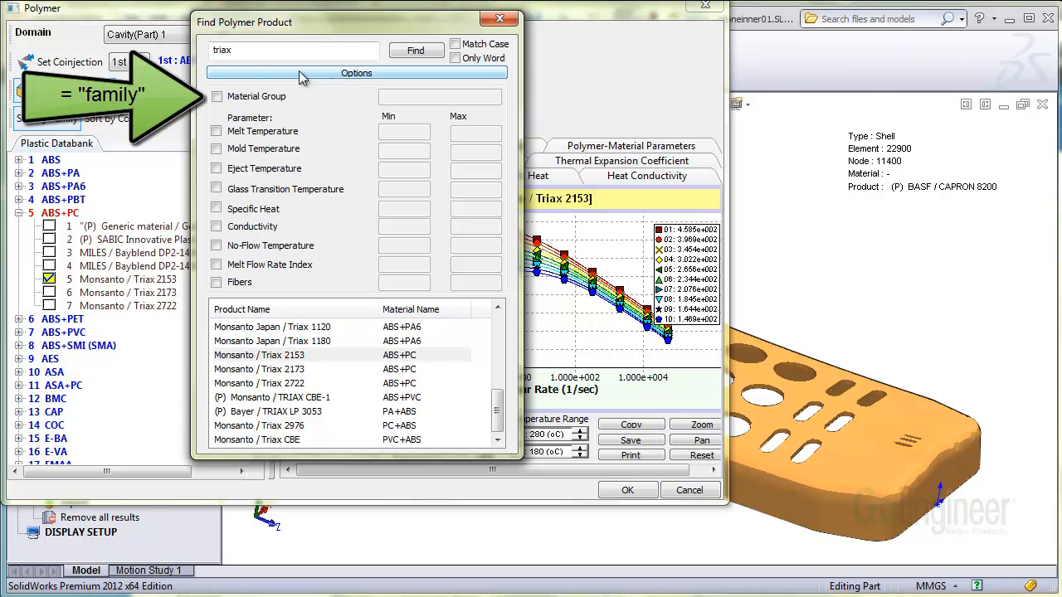
Step: Filter the product search by material group ABS+PC and pick Monsanto / Triax 2153 from the ABS+PC-only results
{"action": "triple_click", "coordinate": [292, 49]}
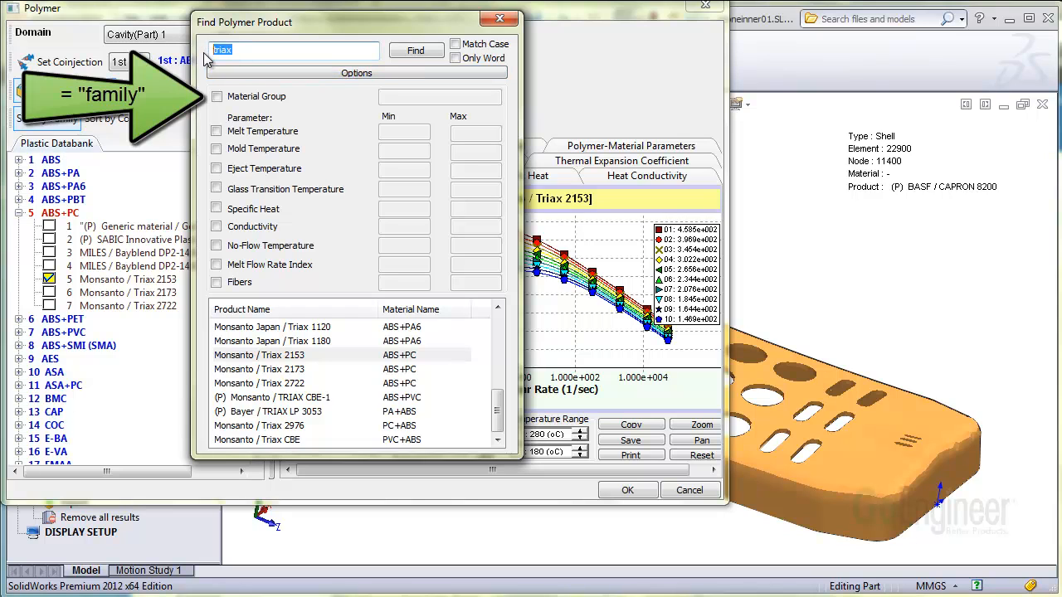
{"action": "left_click", "coordinate": [216, 96]}
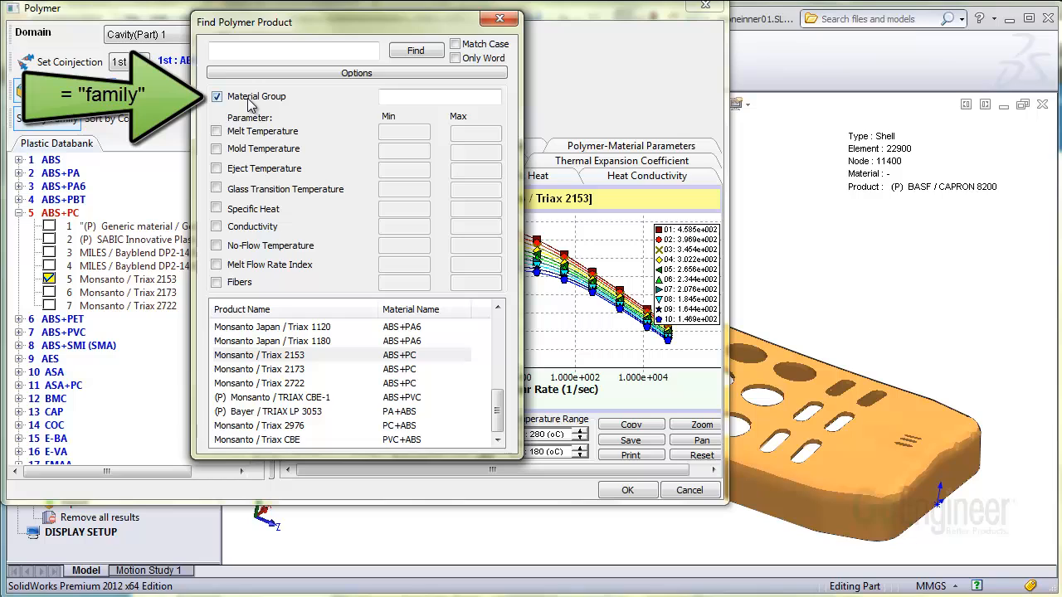
{"action": "left_click", "coordinate": [439, 97]}
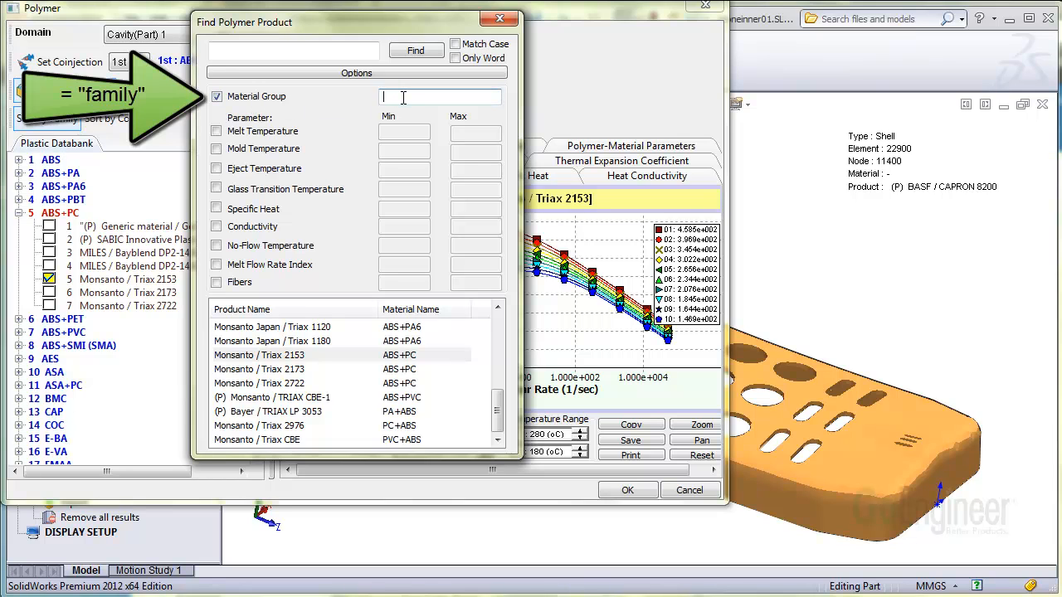
{"action": "type", "text": "ABS+PC"}
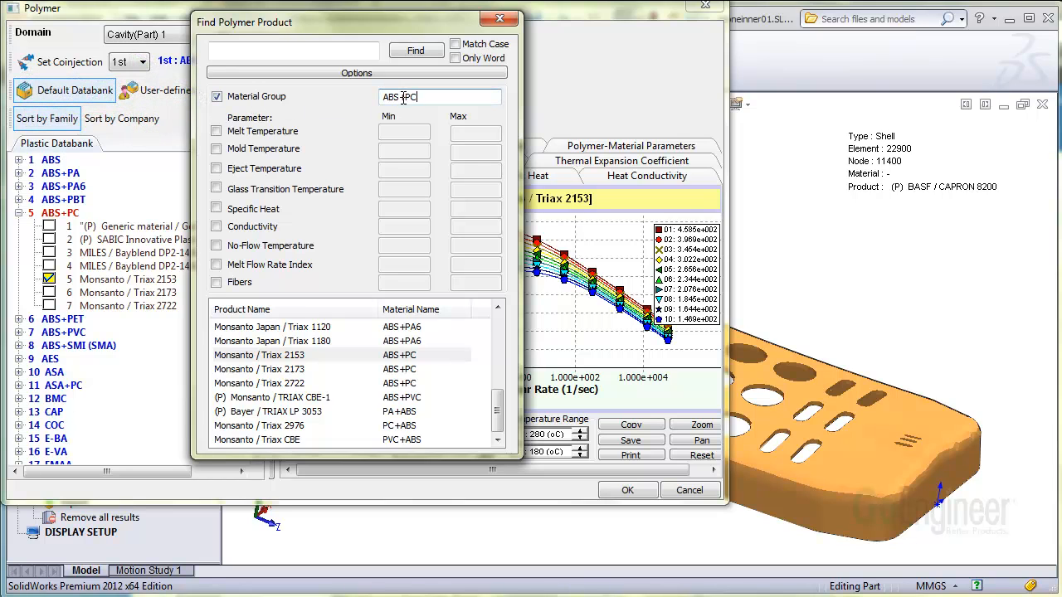
{"action": "left_click", "coordinate": [415, 50]}
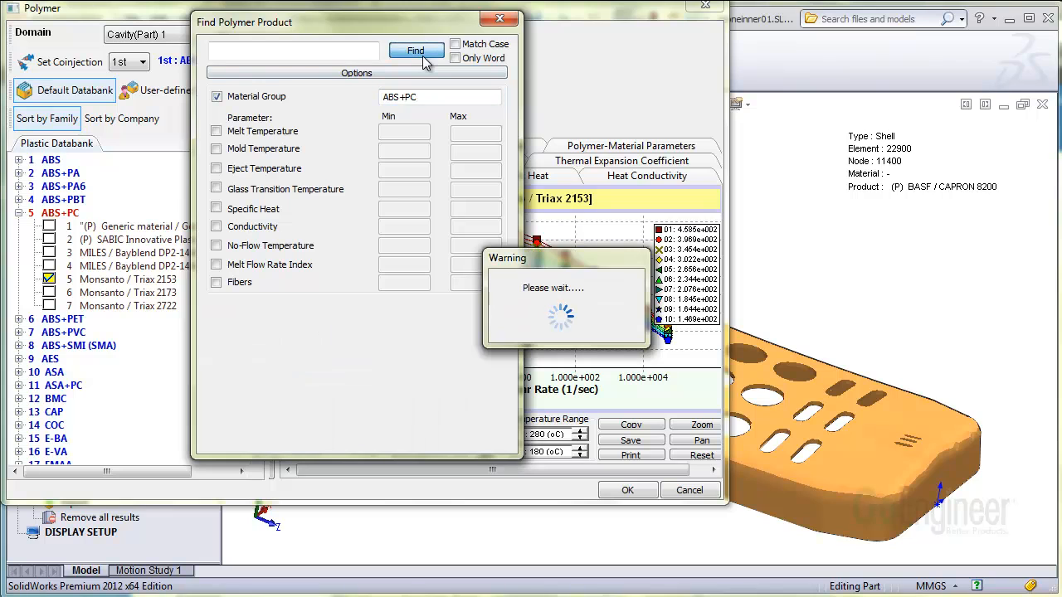
{"action": "left_click", "coordinate": [415, 50]}
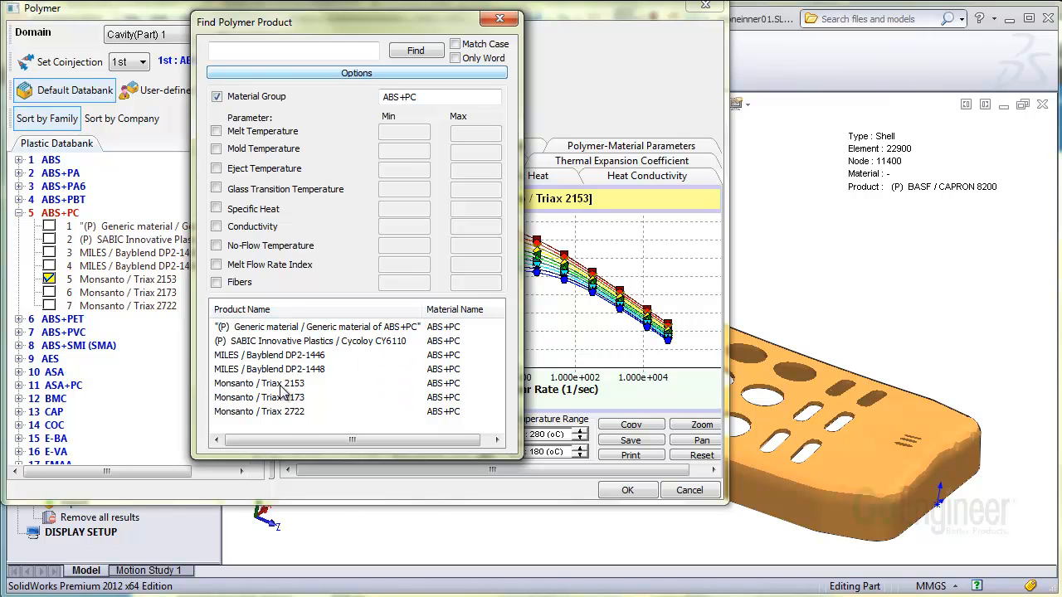
{"action": "left_click", "coordinate": [259, 382]}
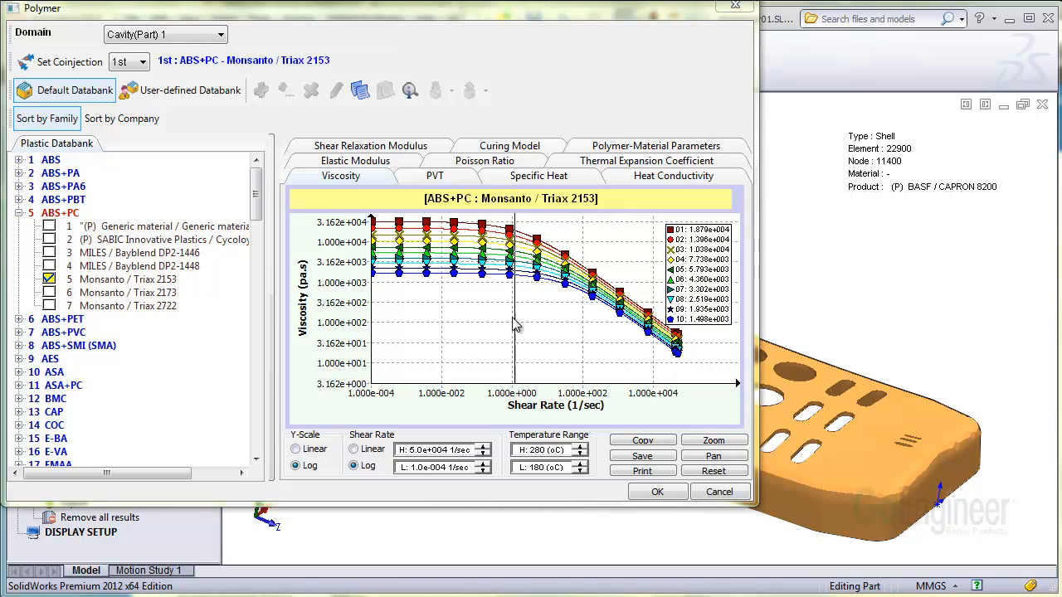
Step: Toggle the viscosity curve data markers, zoom and pan into a chart region, then reset to the full view
{"action": "double_click", "coordinate": [485, 279]}
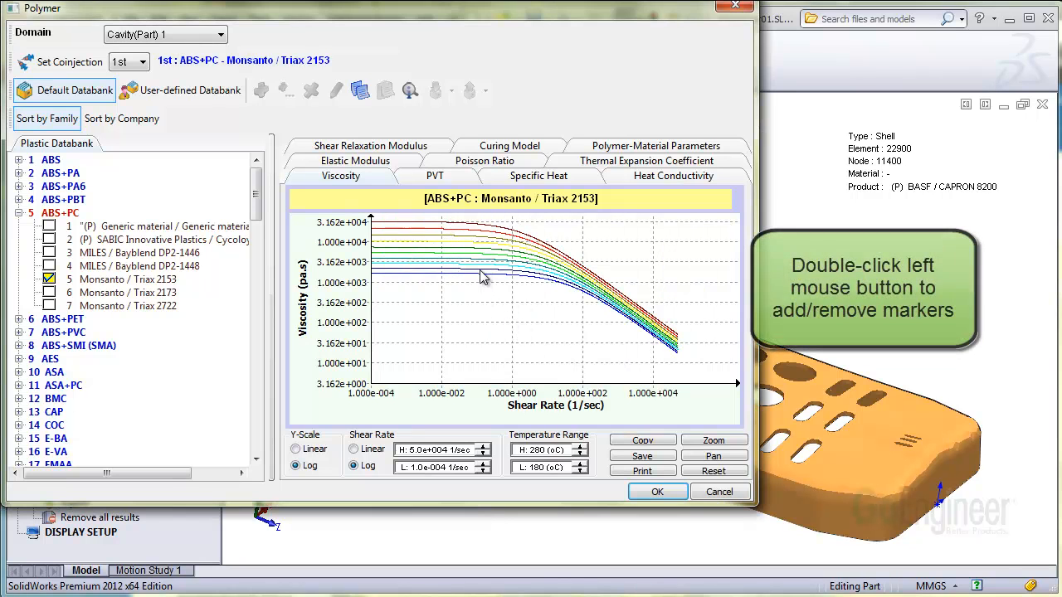
{"action": "double_click", "coordinate": [478, 286]}
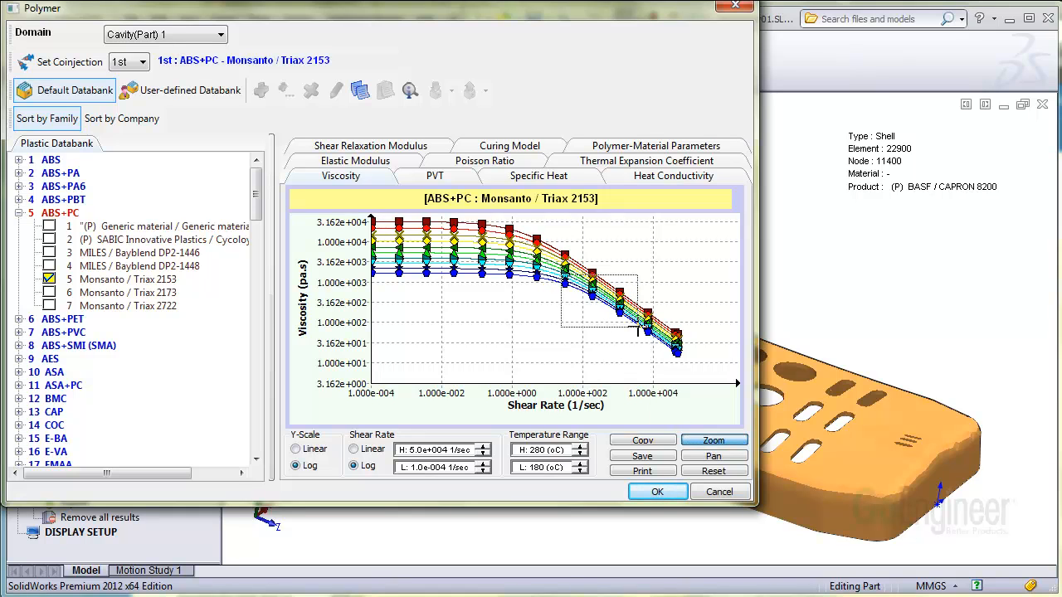
{"action": "left_click", "coordinate": [712, 455]}
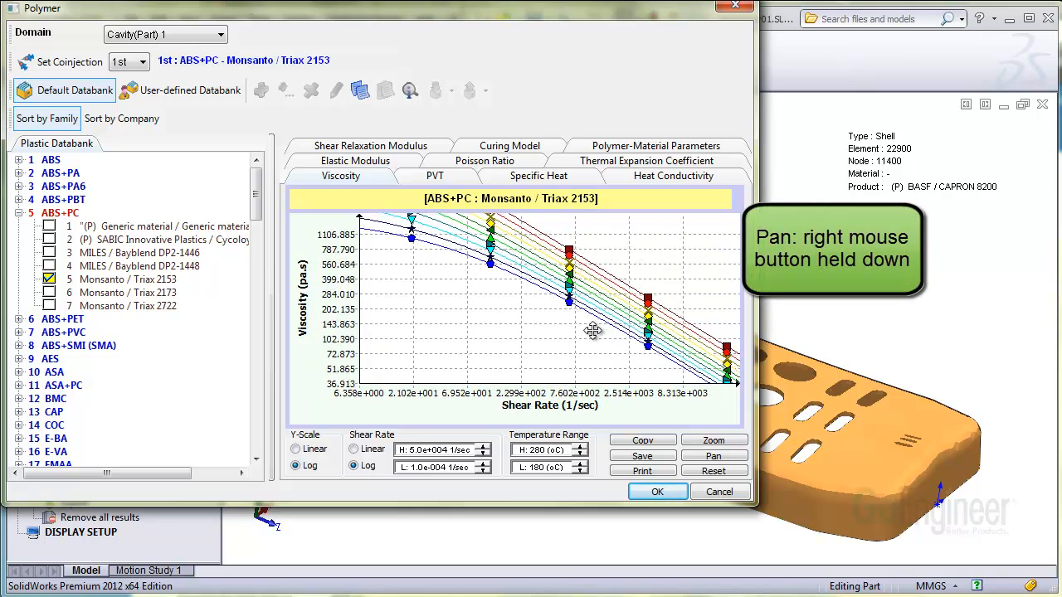
{"action": "scroll", "scroll_direction": "down", "scroll_amount": 3}
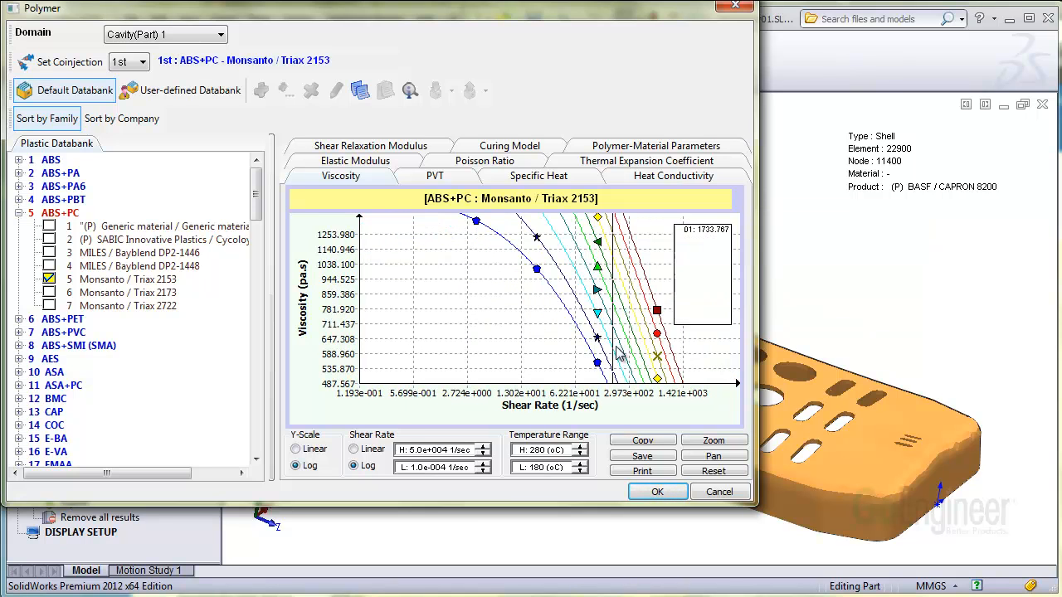
{"action": "left_click", "coordinate": [713, 472]}
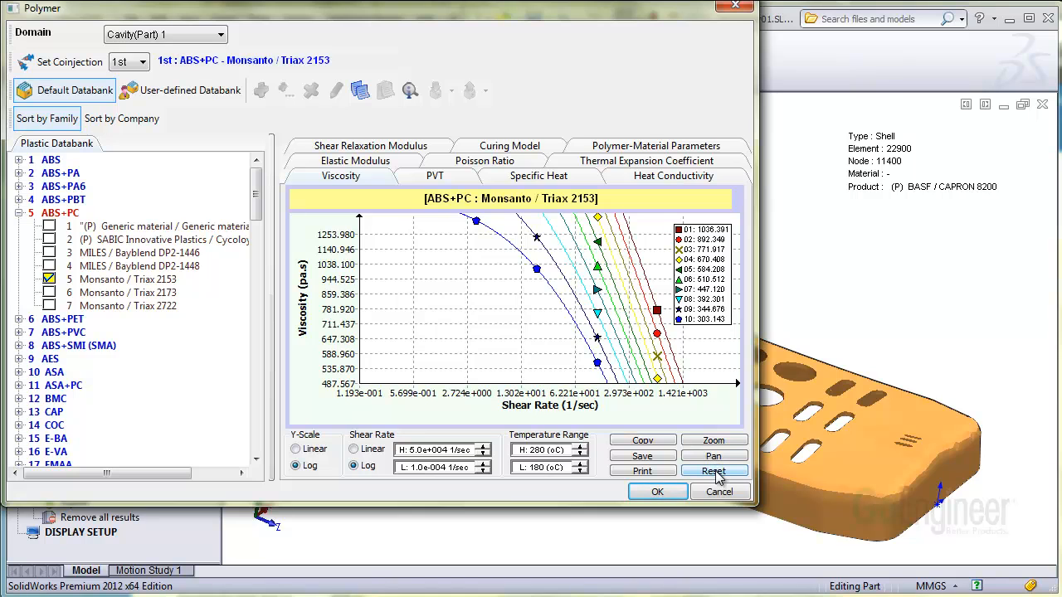
{"action": "left_click", "coordinate": [714, 471]}
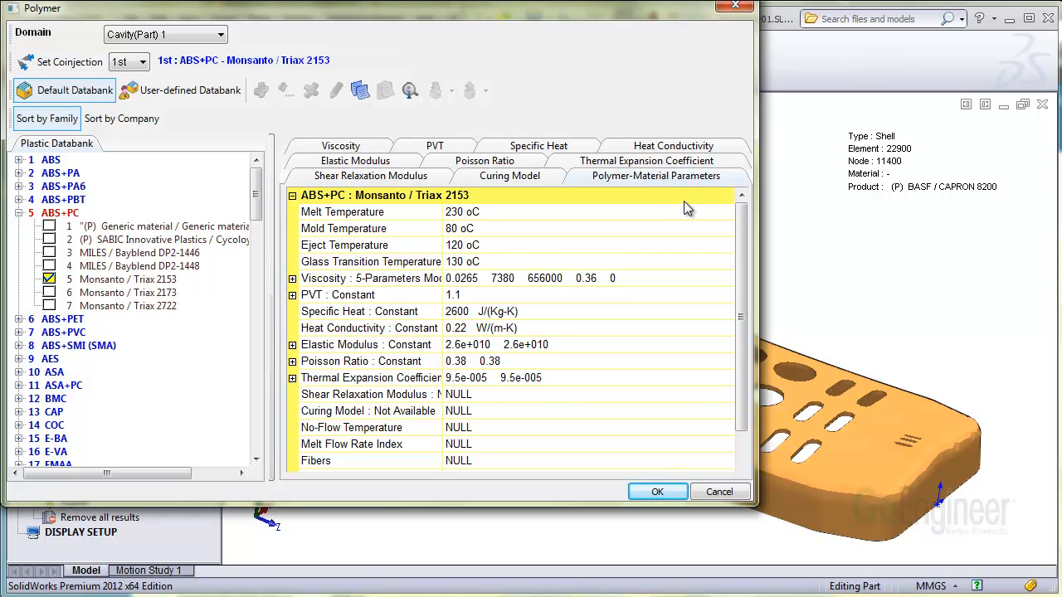
Step: Scroll through the Triax 2153 parameter table (melt 230 oC, mold 80 oC) and return to the viscosity chart
{"action": "scroll", "scroll_direction": "down", "scroll_amount": 3}
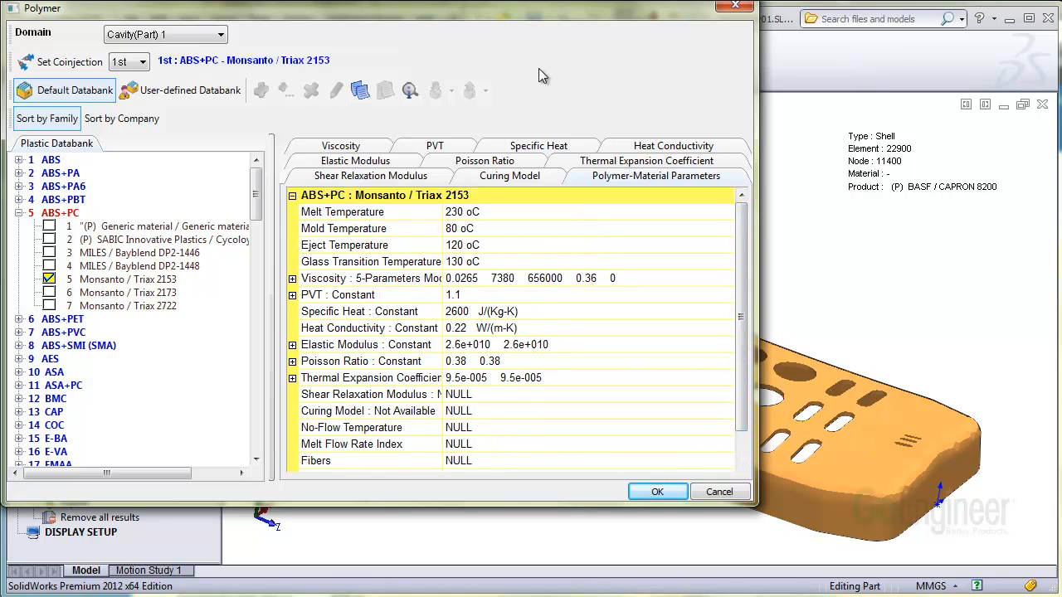
{"action": "left_click", "coordinate": [340, 176]}
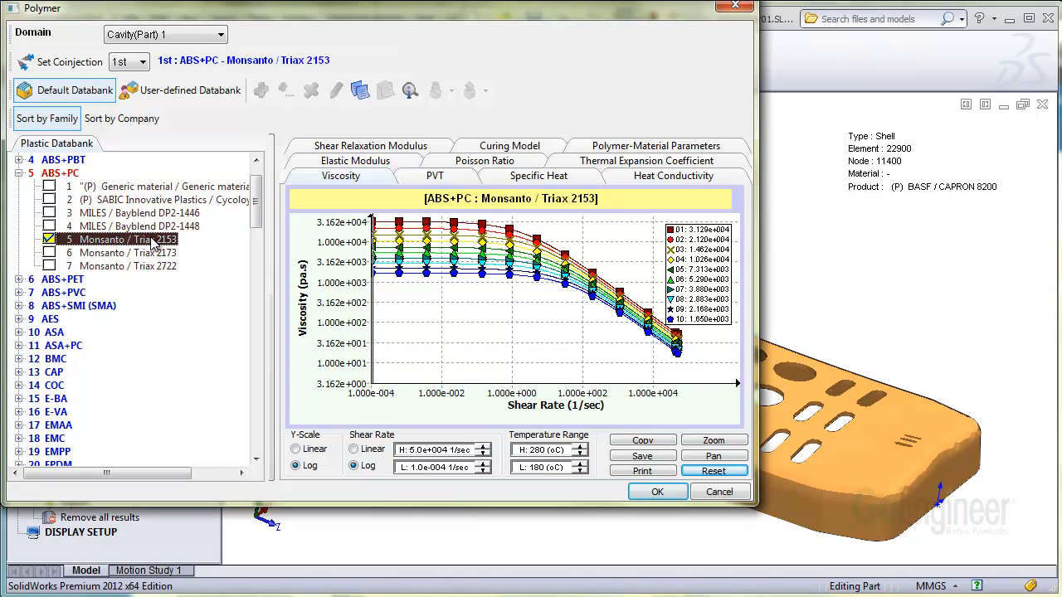
Step: Copy Monsanto / Triax 2153 and paste it into the user-defined databank's My material group
{"action": "right_click", "coordinate": [125, 239]}
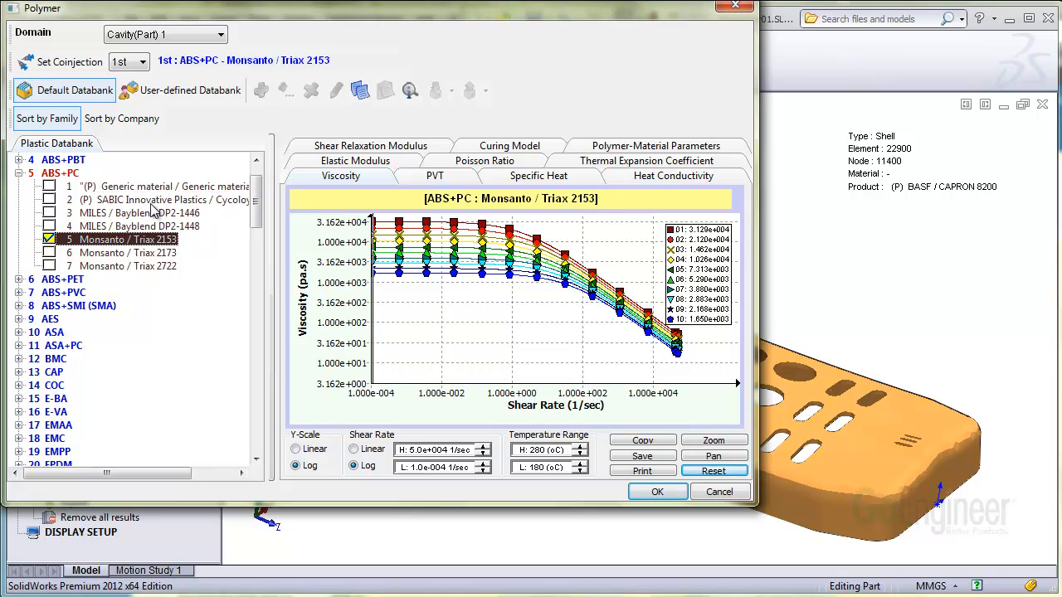
{"action": "left_click", "coordinate": [189, 89]}
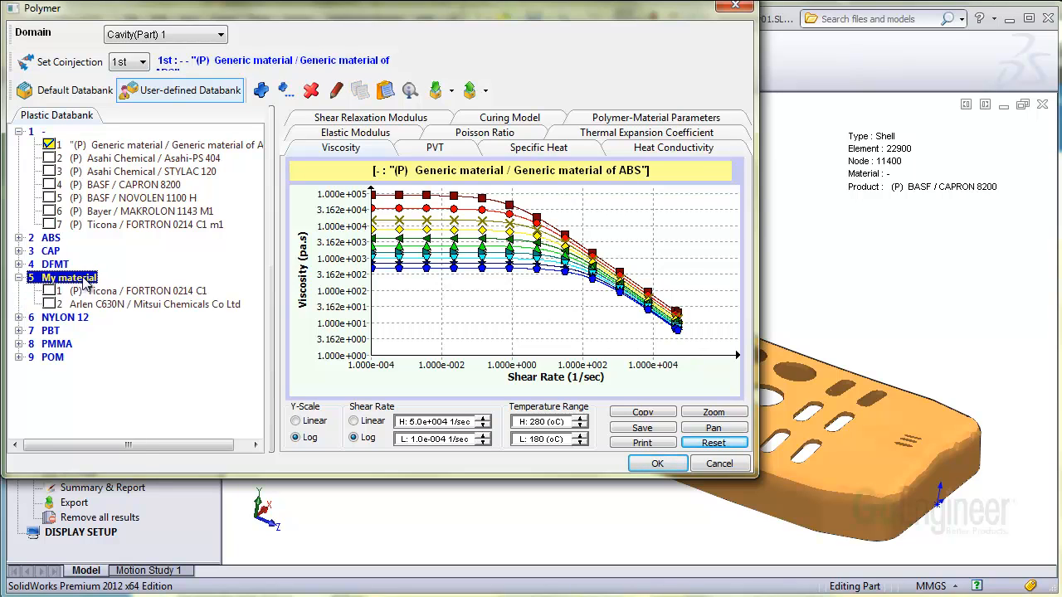
{"action": "right_click", "coordinate": [63, 277]}
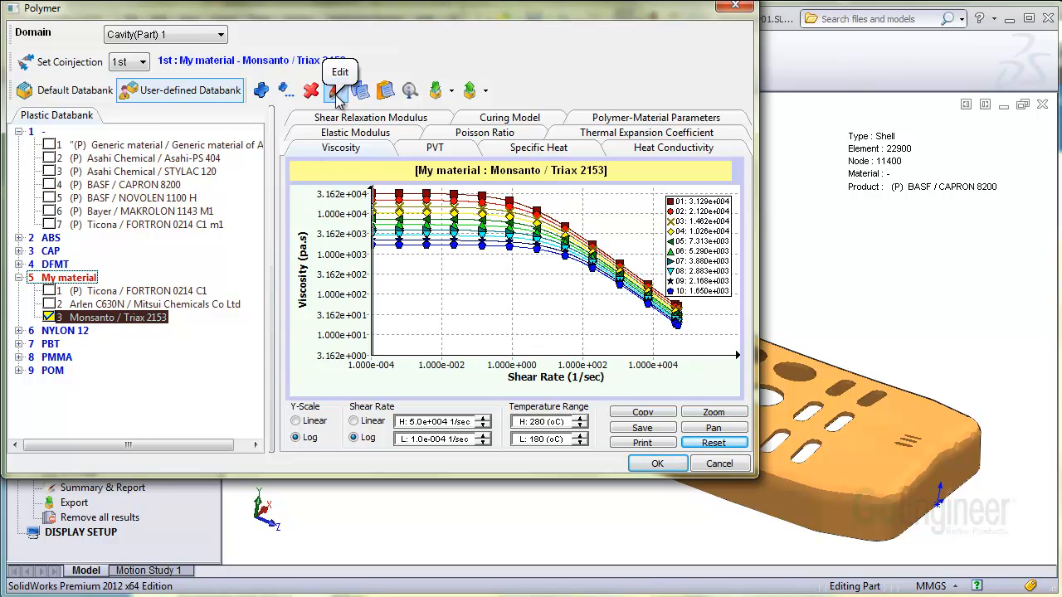
Step: Edit the copied Triax 2153 and browse its thermal conductivity and PVT density settings
{"action": "left_click", "coordinate": [339, 89]}
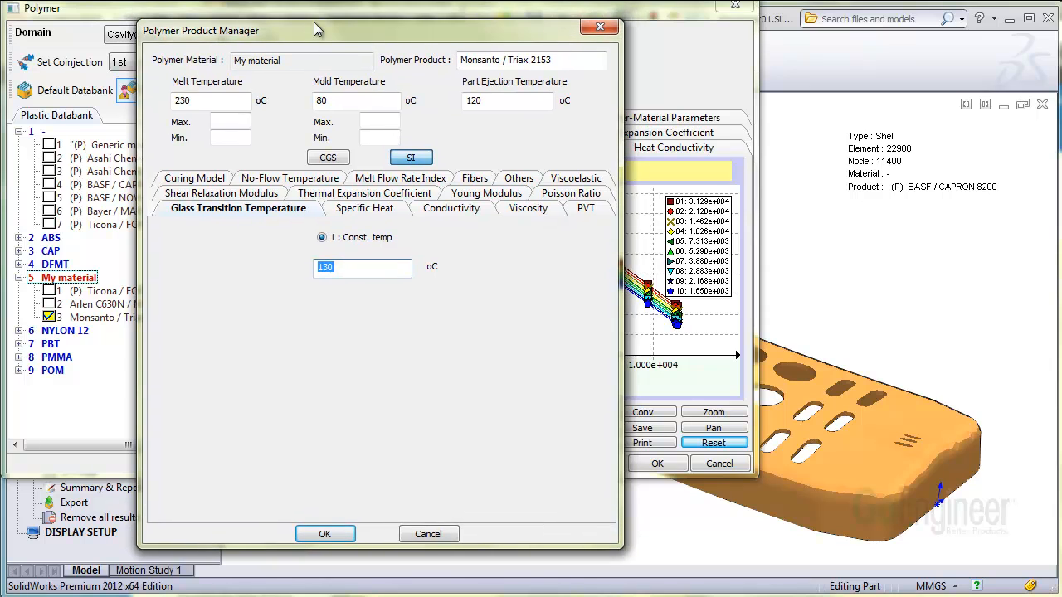
{"action": "left_click", "coordinate": [447, 207]}
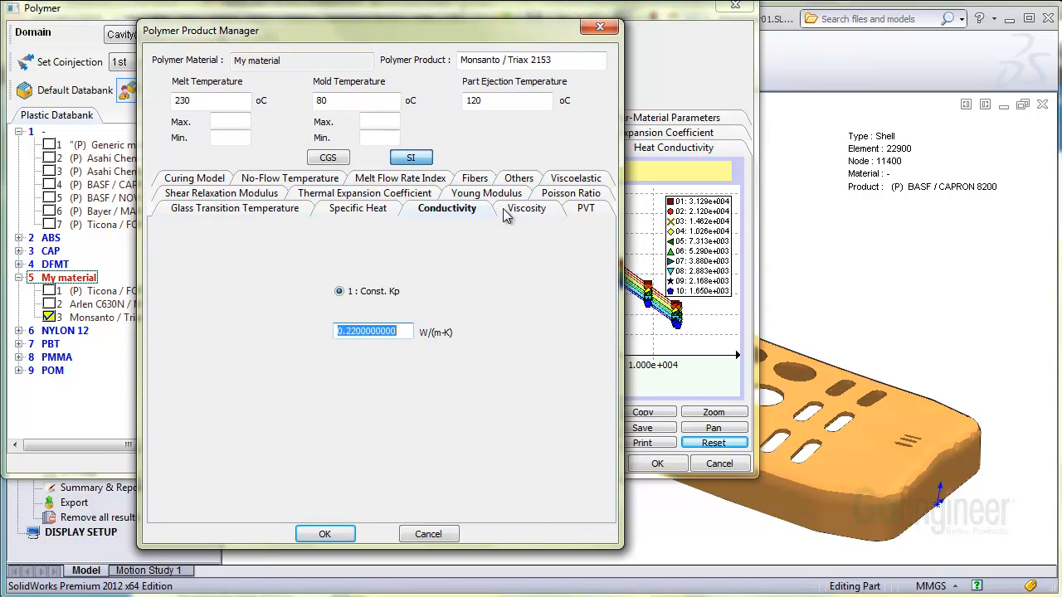
{"action": "left_click", "coordinate": [586, 209]}
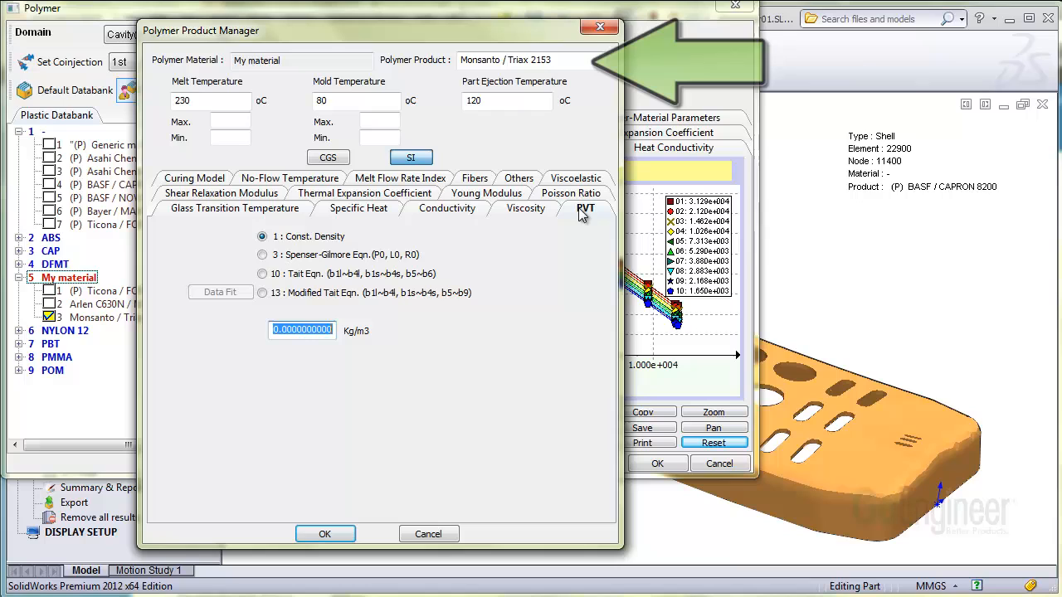